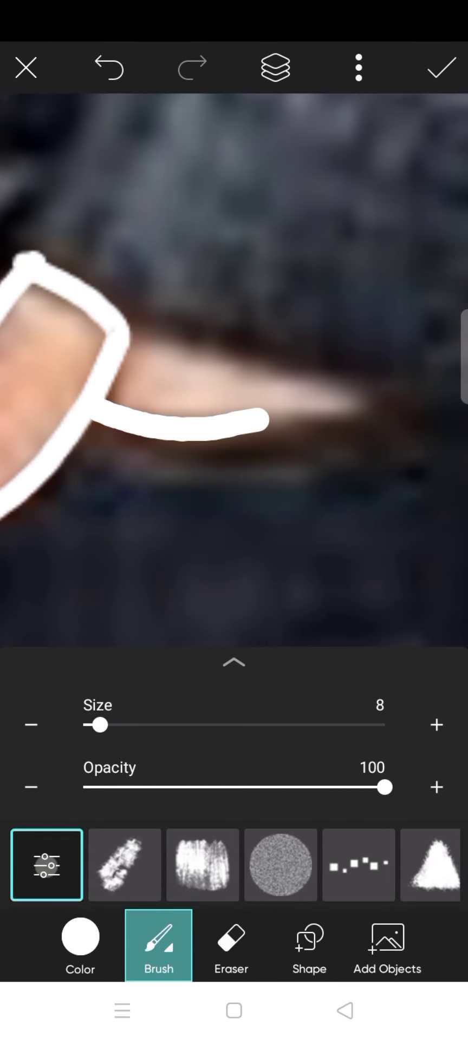
# Paint the face and one hand white, recolour the other hand red, and apply the strokes
pyautogui.click(442, 68)
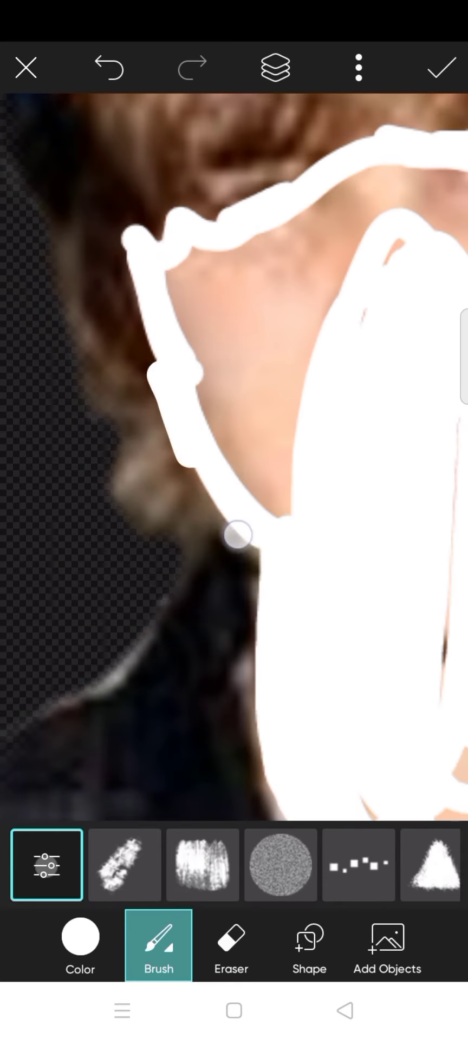
pyautogui.click(231, 944)
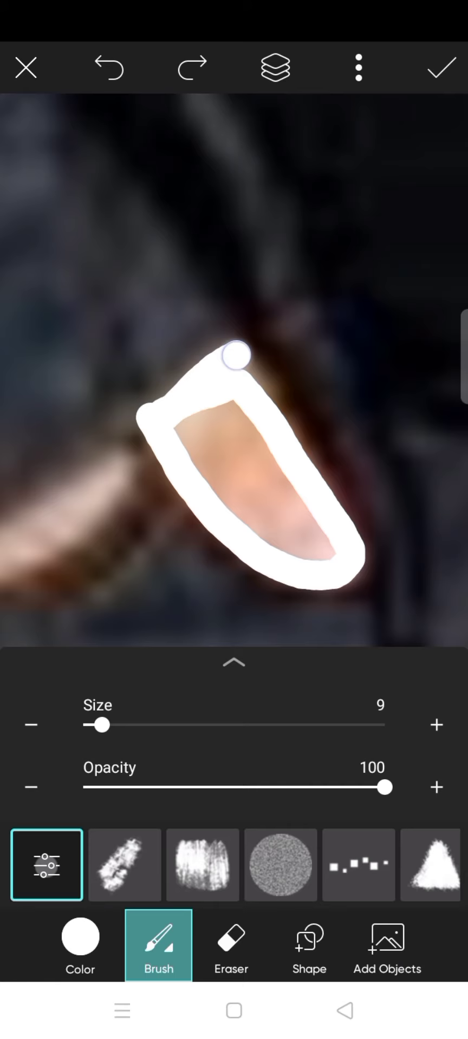
pyautogui.click(79, 940)
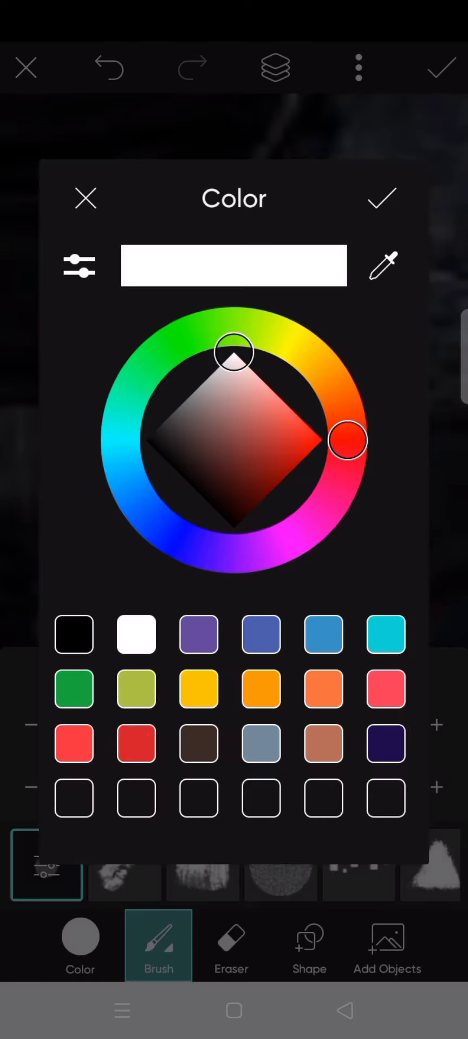
pyautogui.click(381, 198)
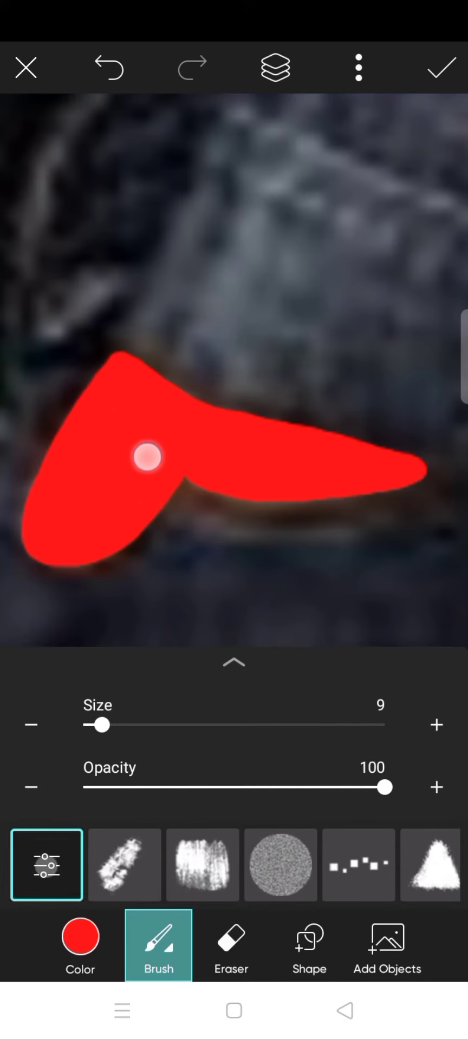
pyautogui.click(441, 68)
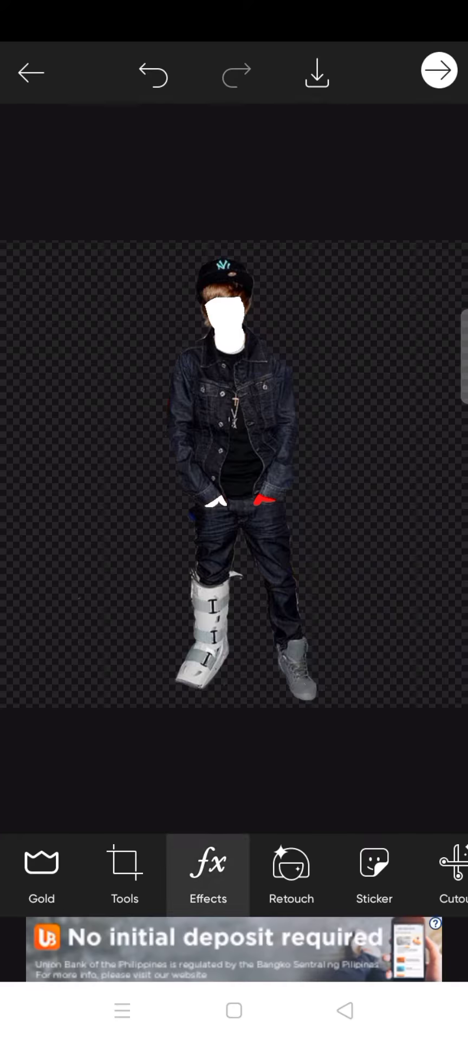
# Apply the Colors 1 effect for an orange jacket, erasing it off the black shirt and necklace
pyautogui.click(208, 875)
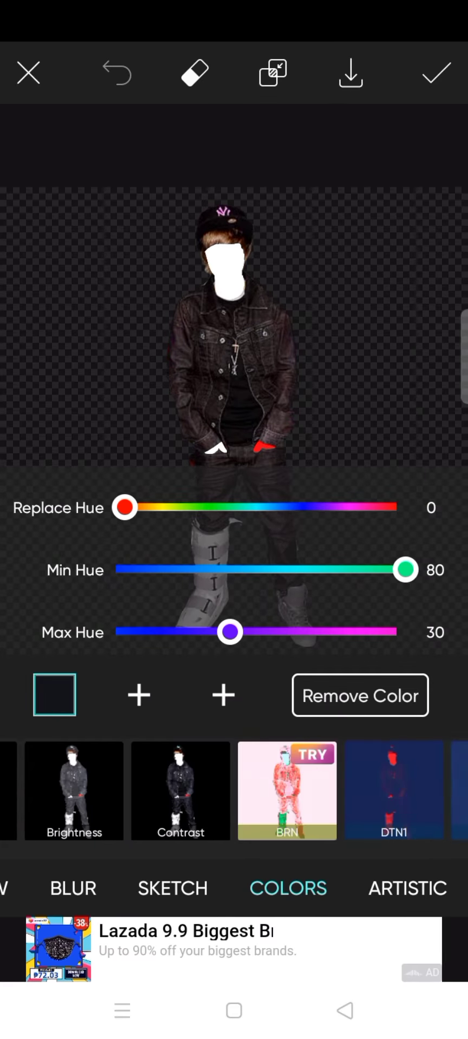
pyautogui.click(179, 790)
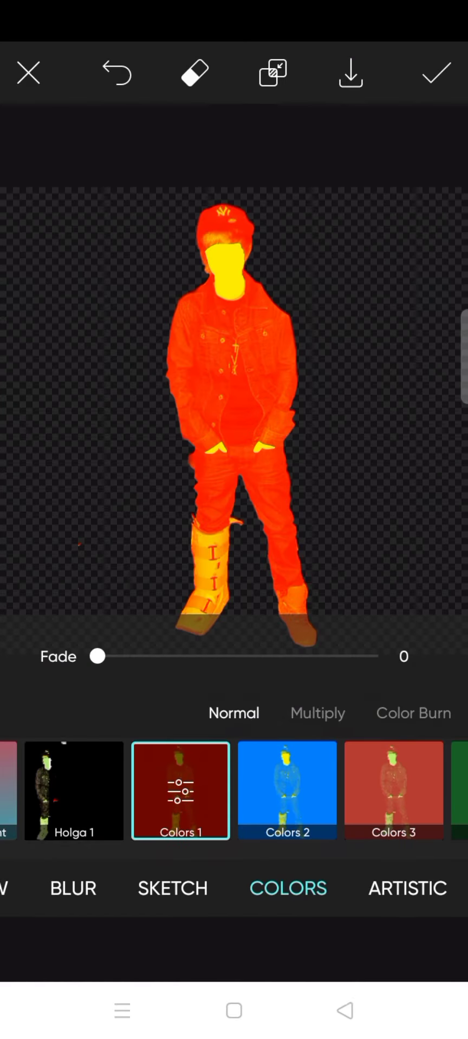
pyautogui.click(193, 72)
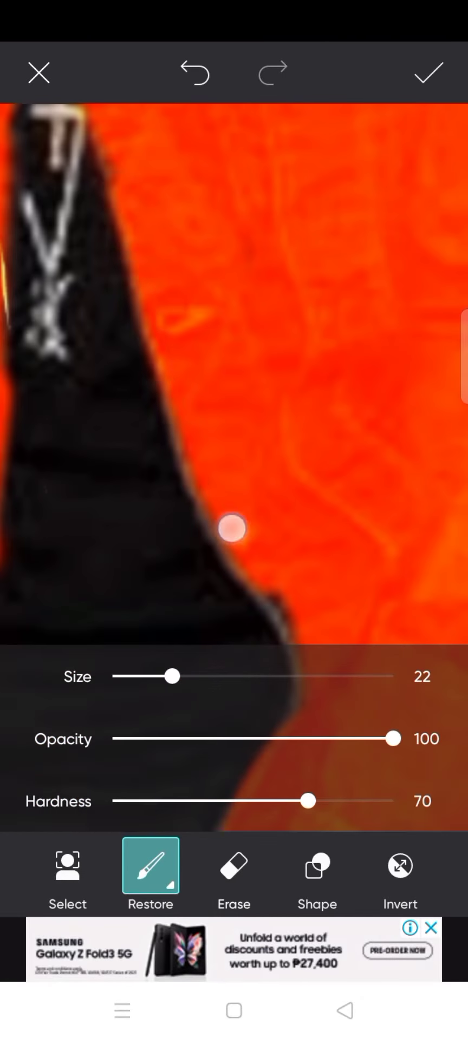
# Apply a blue Colors effect limited to the jeans via Select > Clothes and save the cutout
pyautogui.click(427, 72)
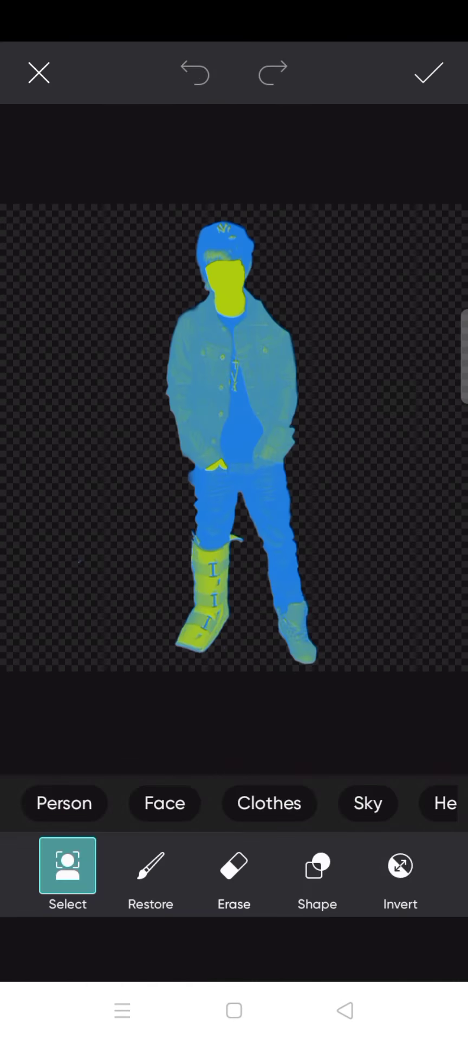
pyautogui.click(149, 864)
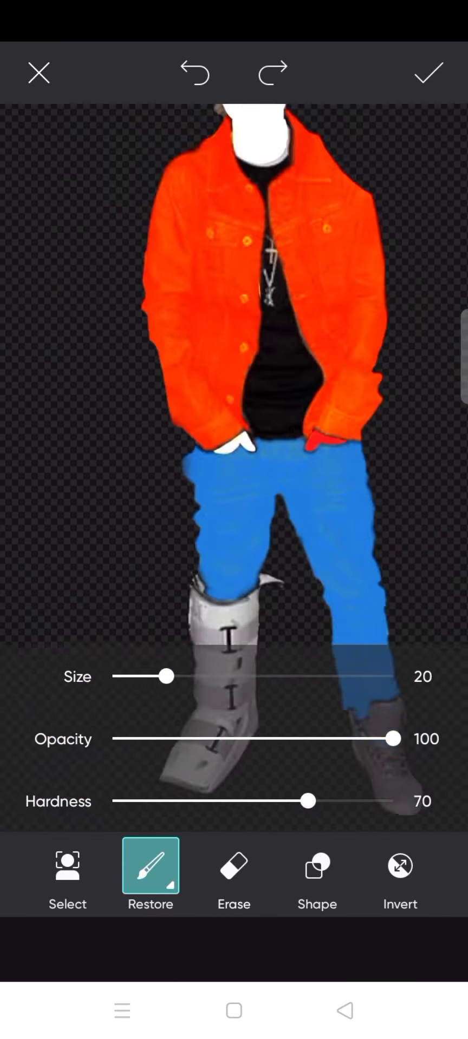
pyautogui.click(429, 73)
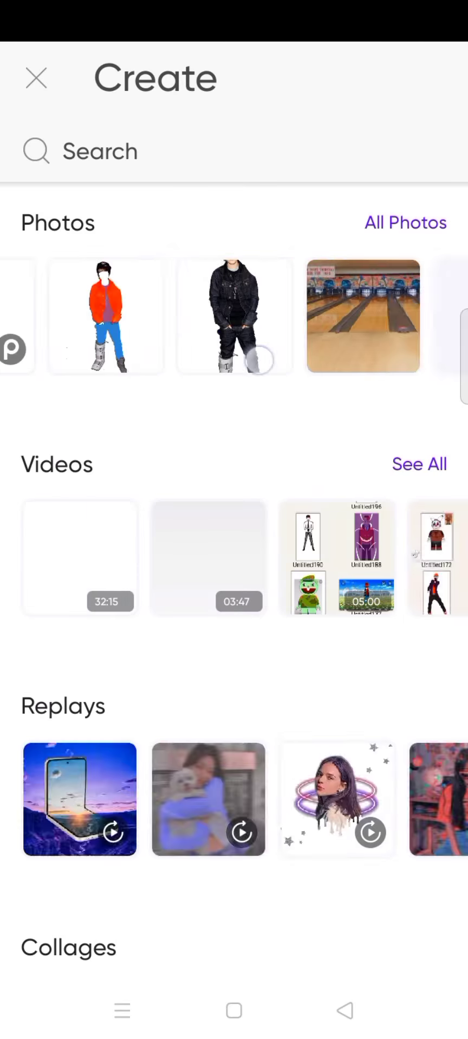
# Darken the bowling-alley photo with Curves and place the recoloured cutout on it
pyautogui.click(362, 315)
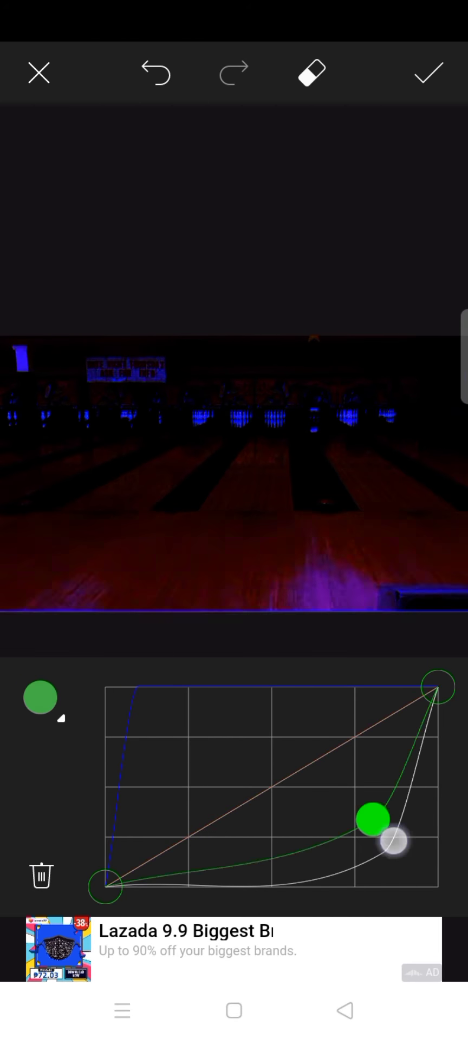
pyautogui.click(427, 72)
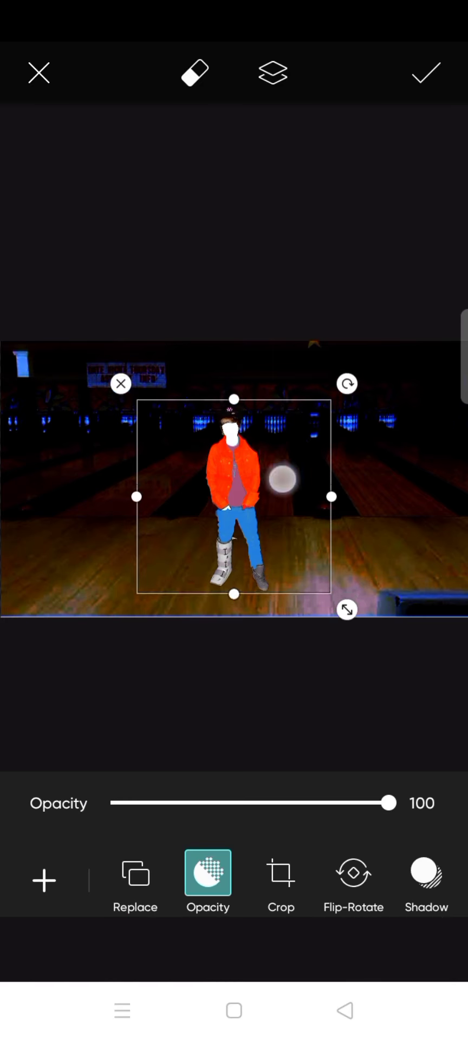
# Add a light-leak free image found by searching 'light colour' and 'flashlight', lower opacity and erase its edges
pyautogui.click(425, 72)
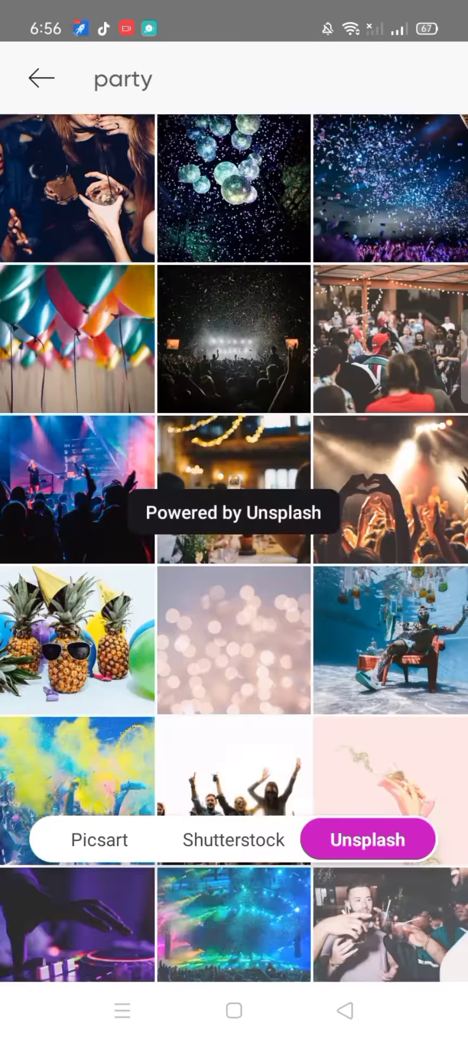
pyautogui.write('light colour')
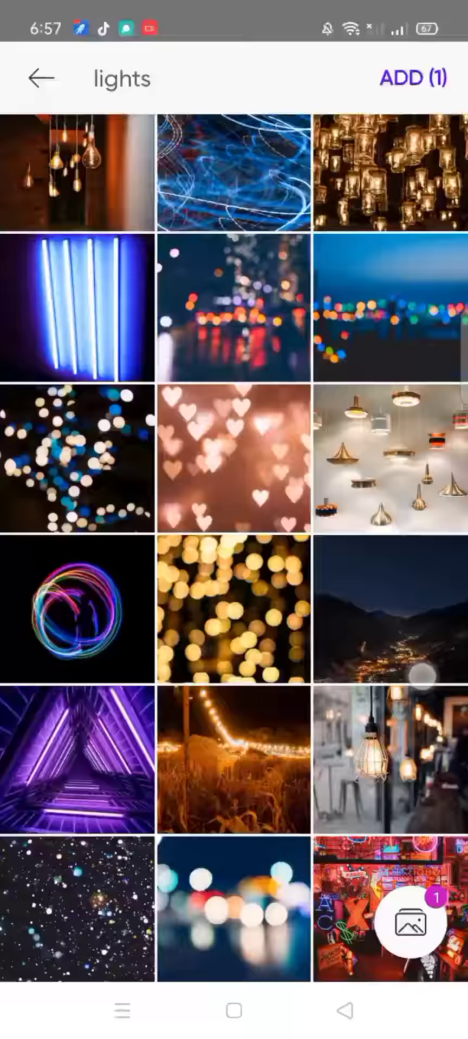
pyautogui.write('flashlight')
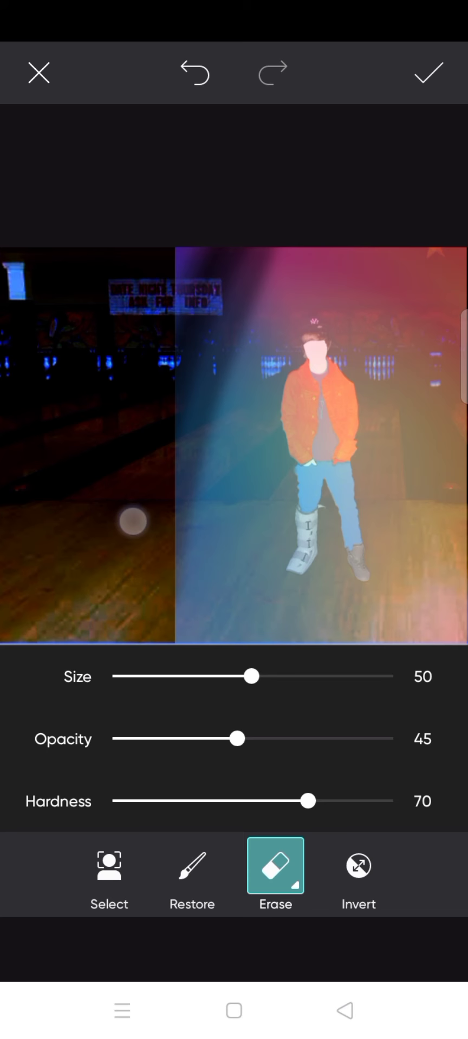
pyautogui.moveTo(241, 738); pyautogui.dragTo(337, 738)
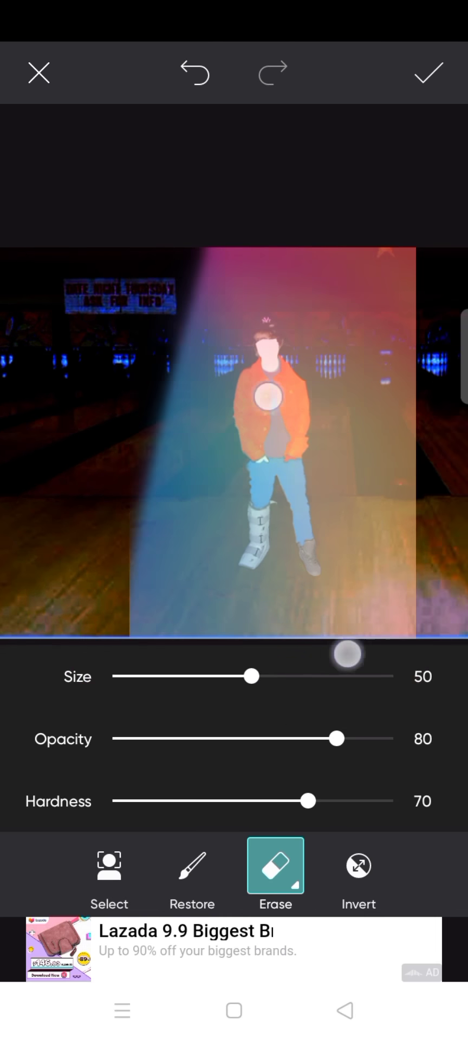